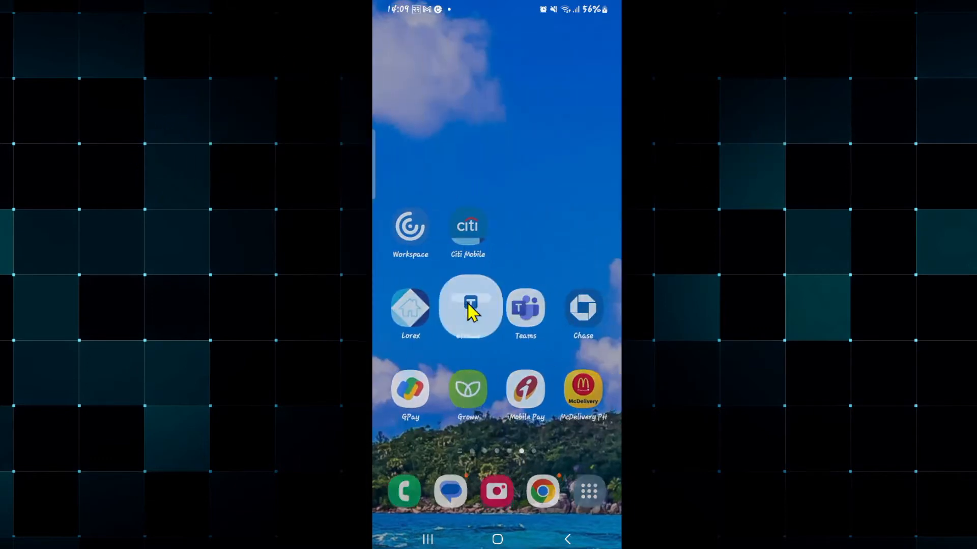
- Launch the e-Trade app from the home screen to reach its login page
left_click(470, 309)
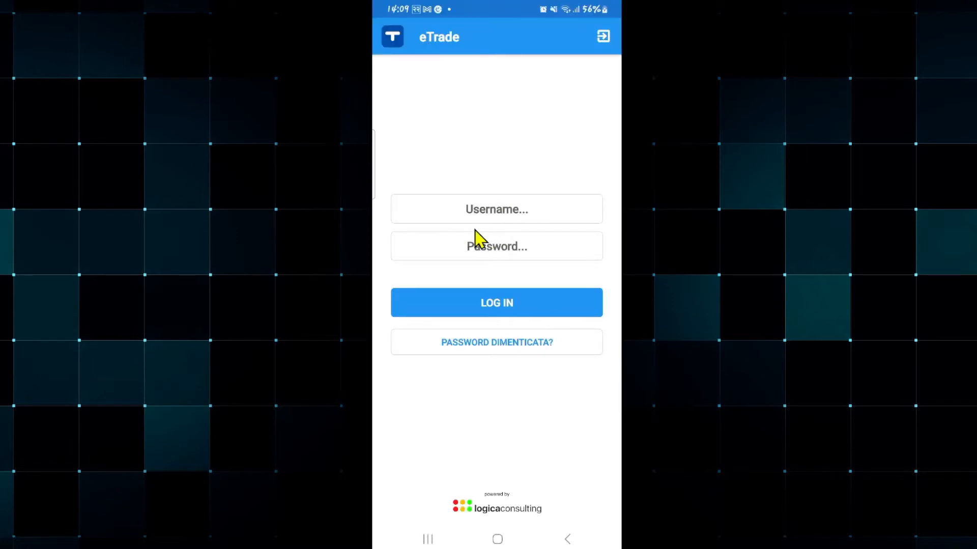
mouse_move(485, 217)
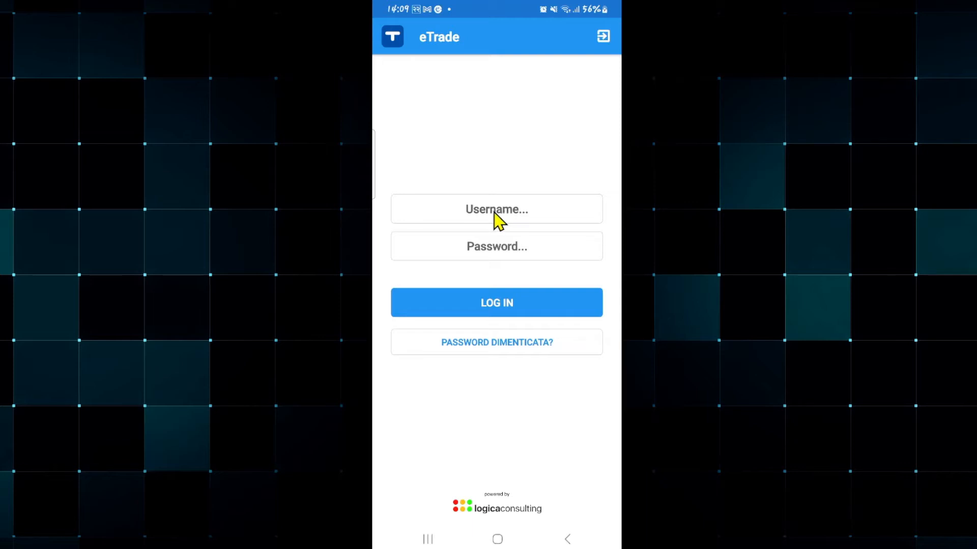
mouse_move(502, 265)
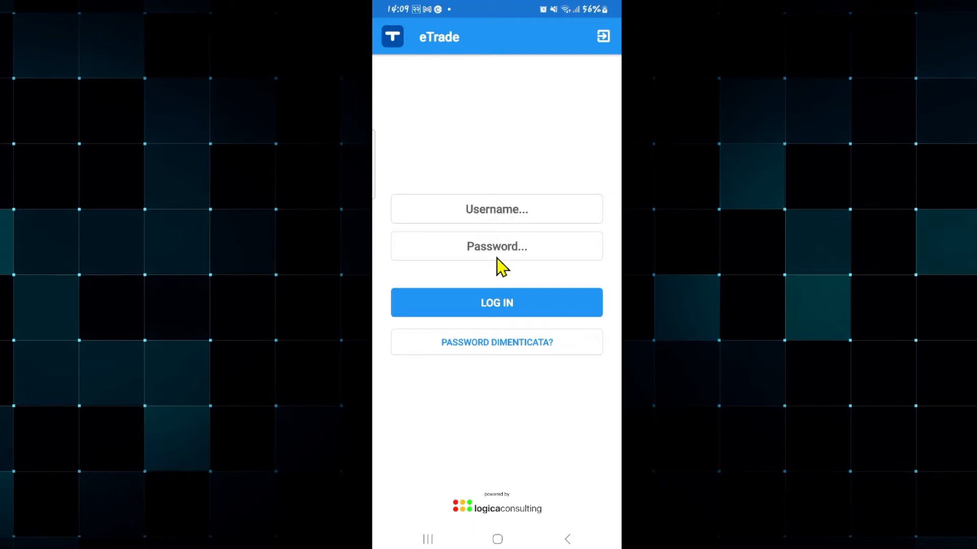
mouse_move(500, 290)
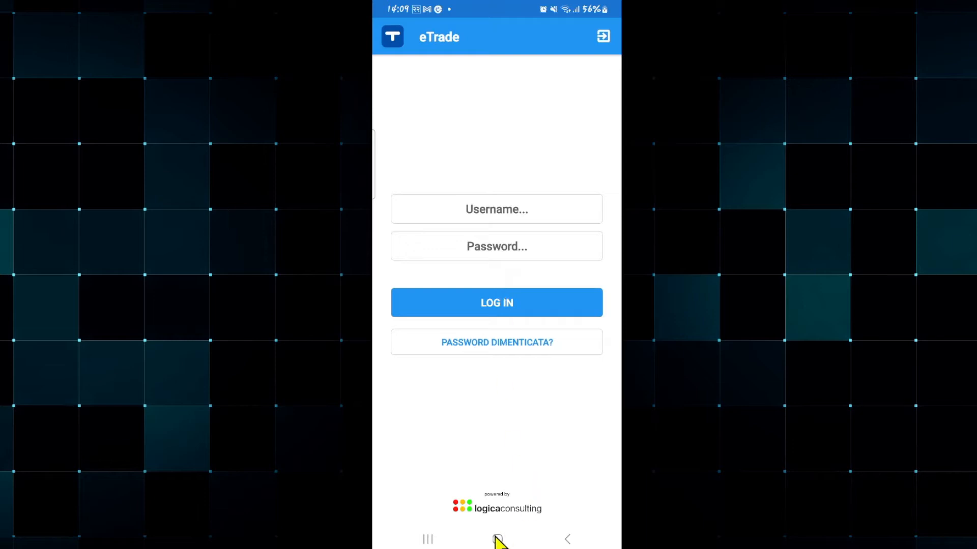
- Search the Play Store for 'etrade' to find the Logica-Consulting e-Trade app
left_click(497, 538)
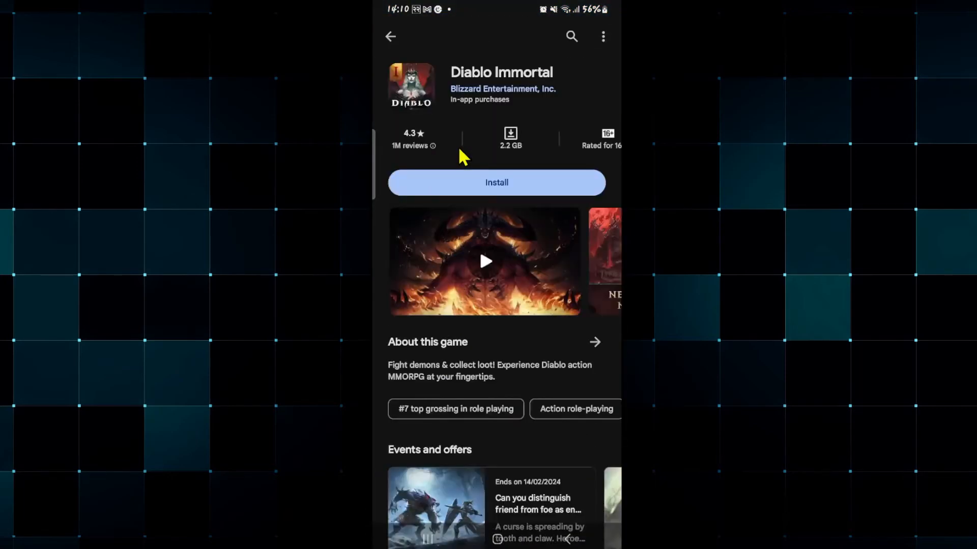
left_click(571, 36)
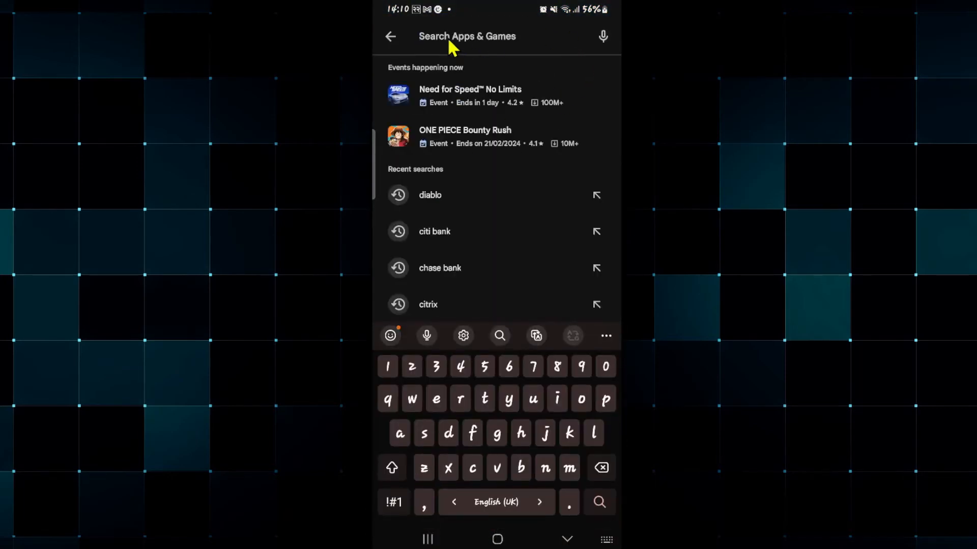
type("etrade")
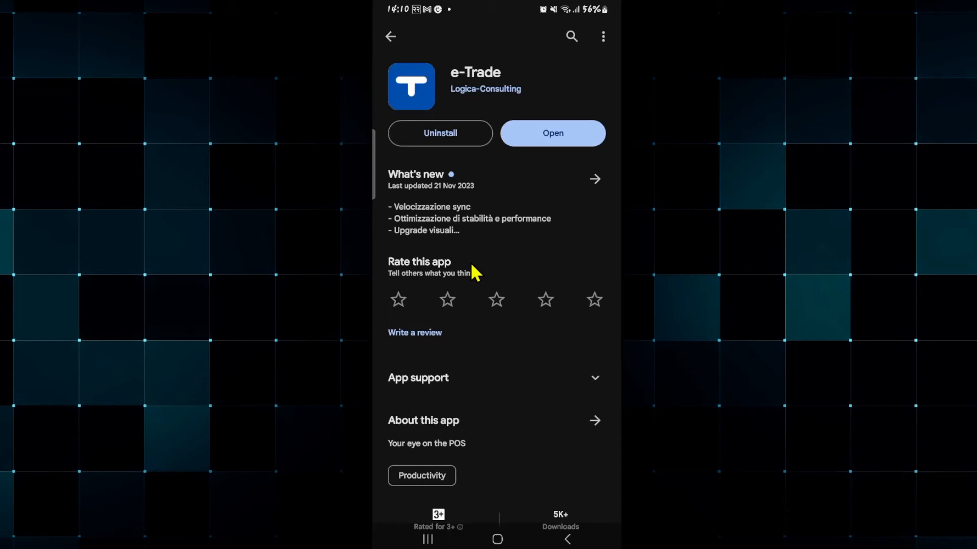
- Expand e-Trade's App support section and start an email to its support address
scroll("down", 3)
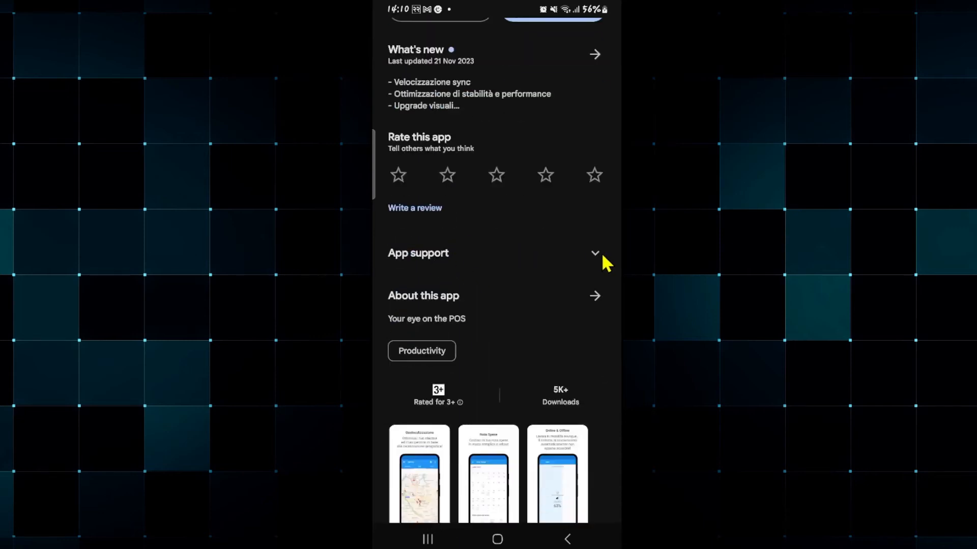
left_click(592, 253)
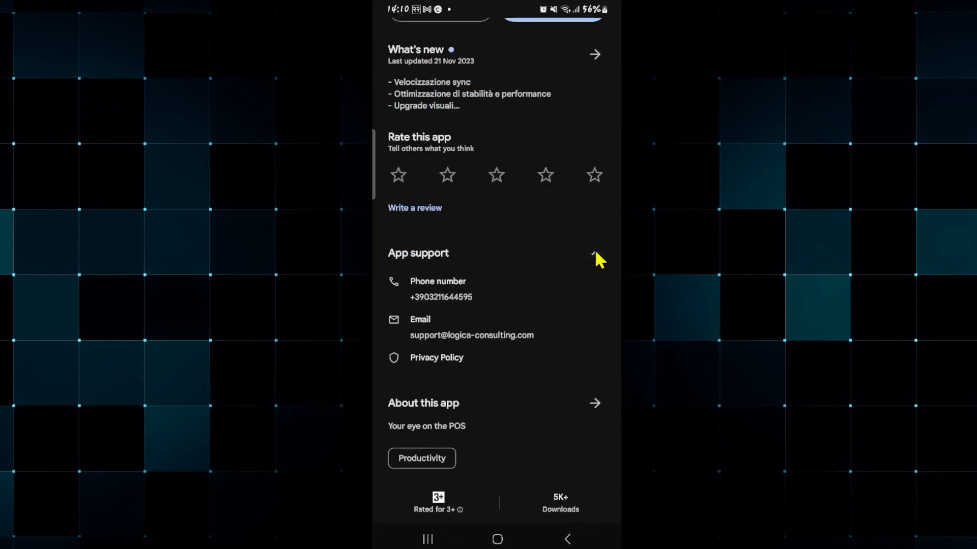
left_click(472, 335)
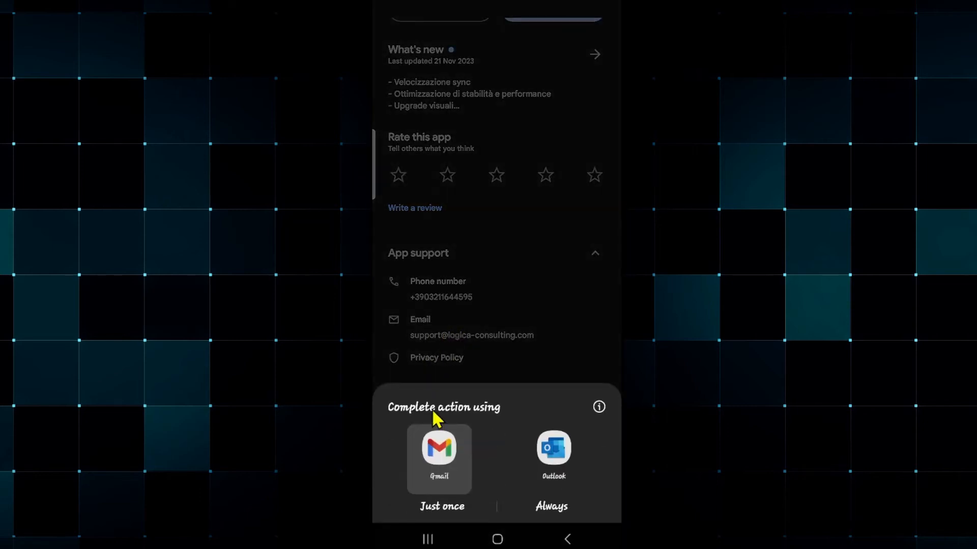
- Compose the support email in Gmail with the subject 'login failed'
left_click(438, 459)
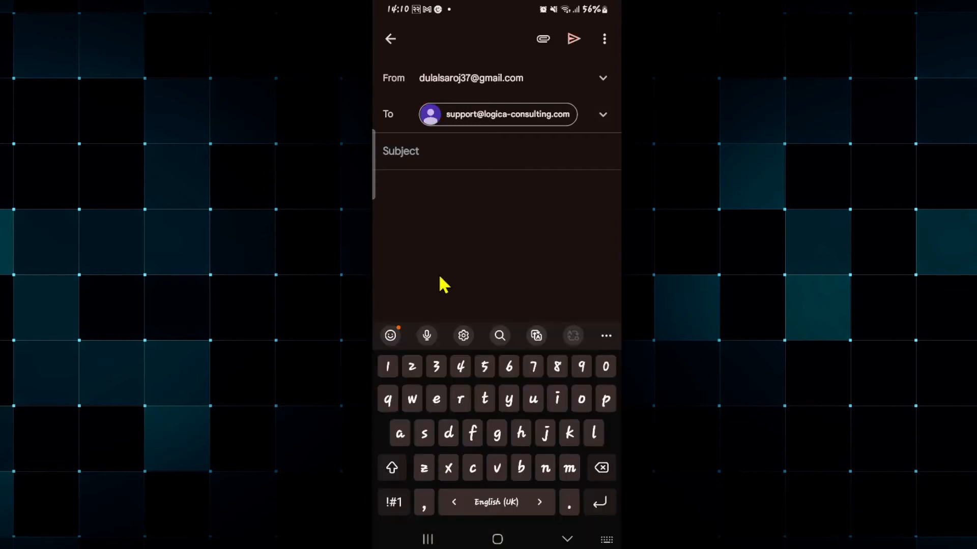
left_click(498, 150)
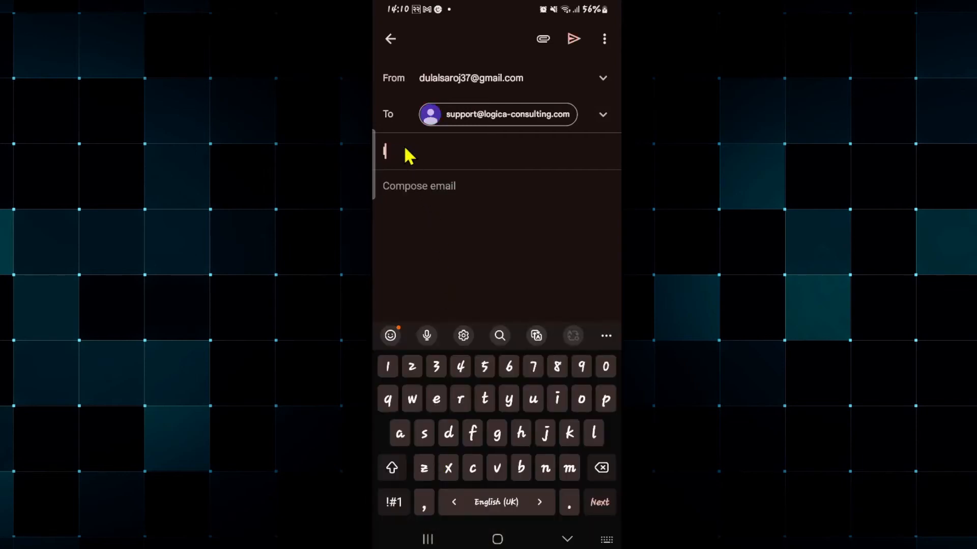
type("login fa")
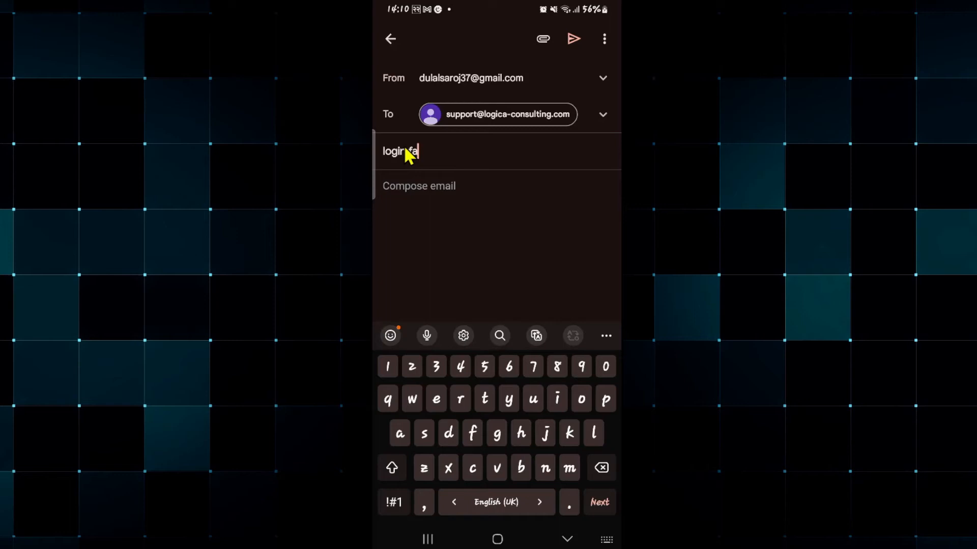
type("iled")
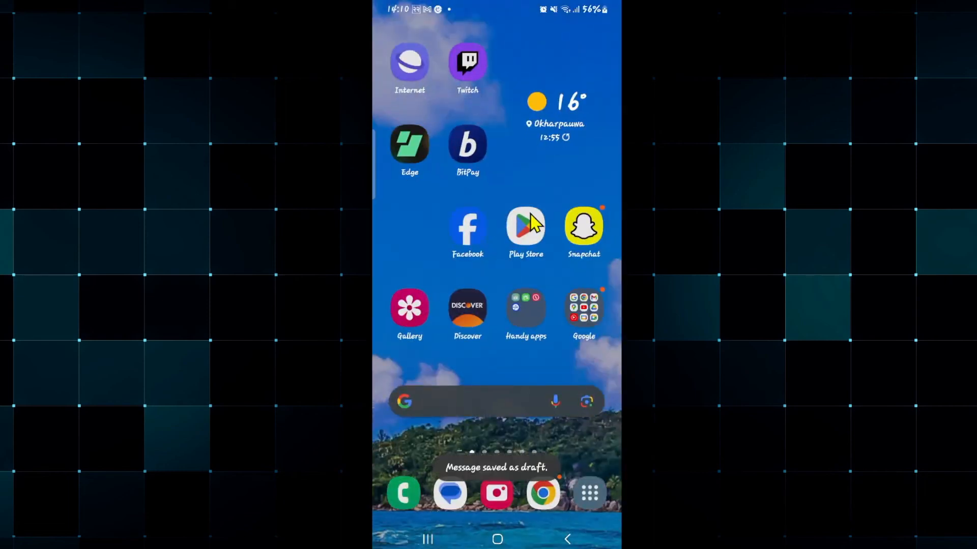
- Reopen the Play Store and go back from e-Trade to the Diablo Immortal page
left_click(525, 225)
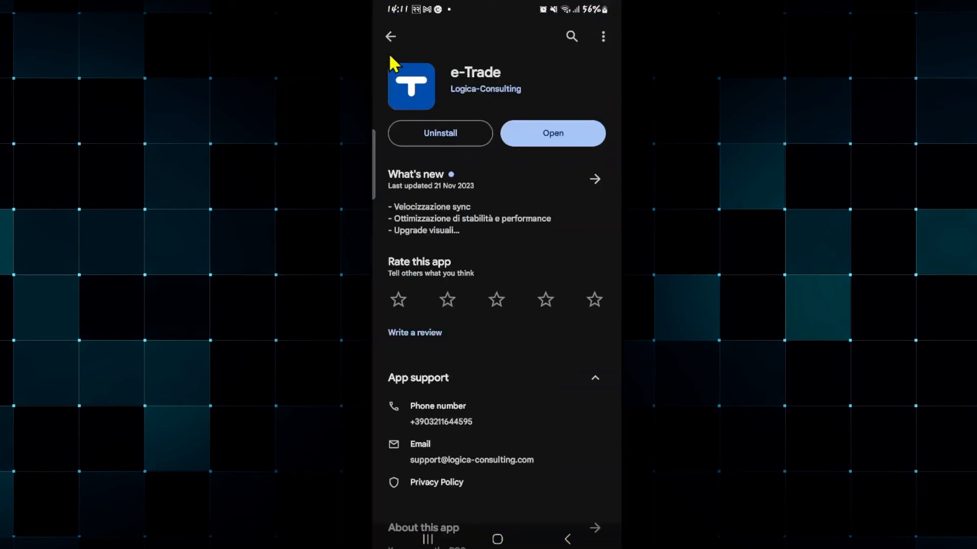
left_click(390, 36)
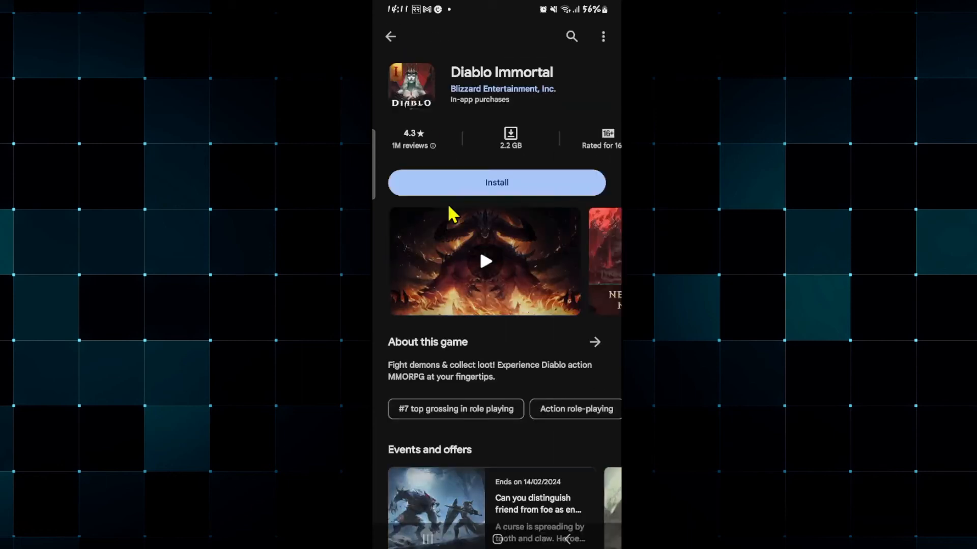
mouse_move(396, 45)
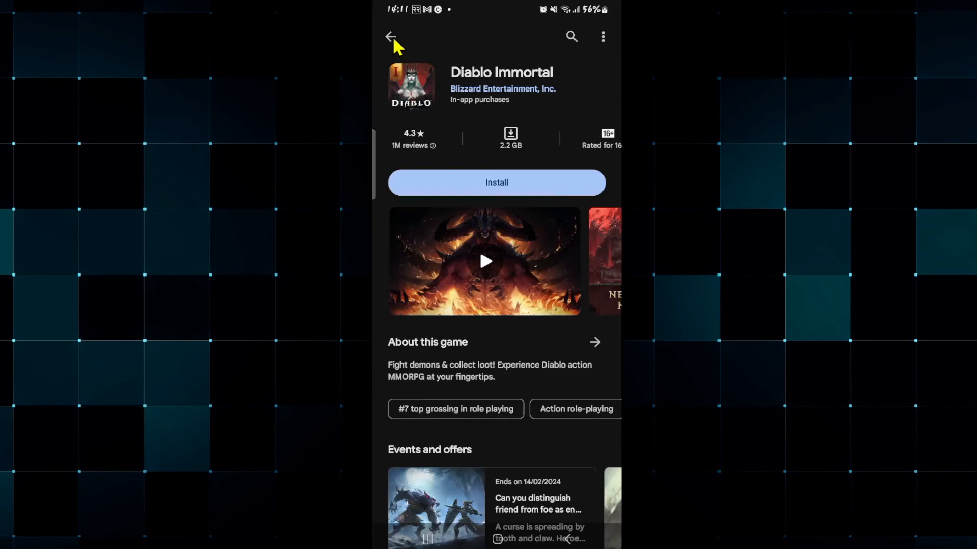
- Press Home to leave the Diablo Immortal page in Play Store
left_click(497, 539)
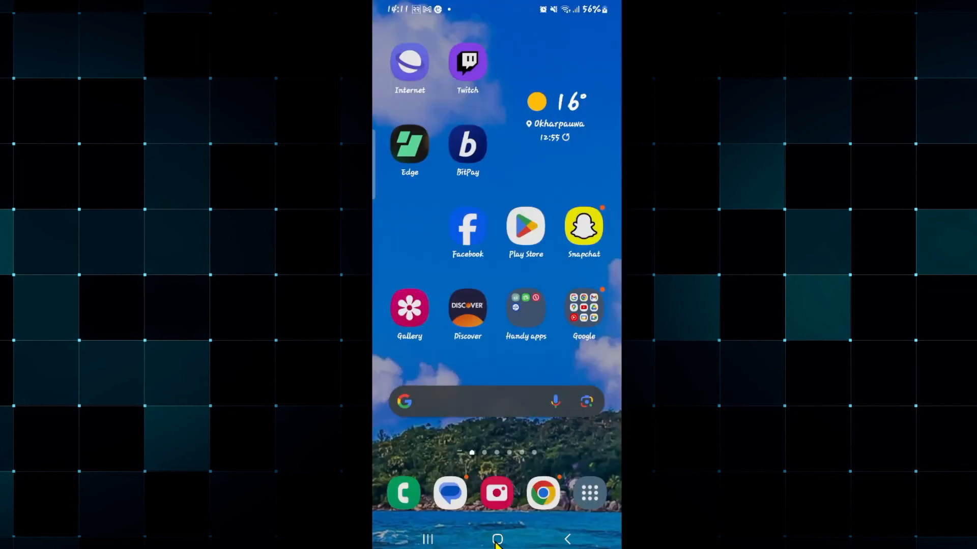
mouse_move(559, 363)
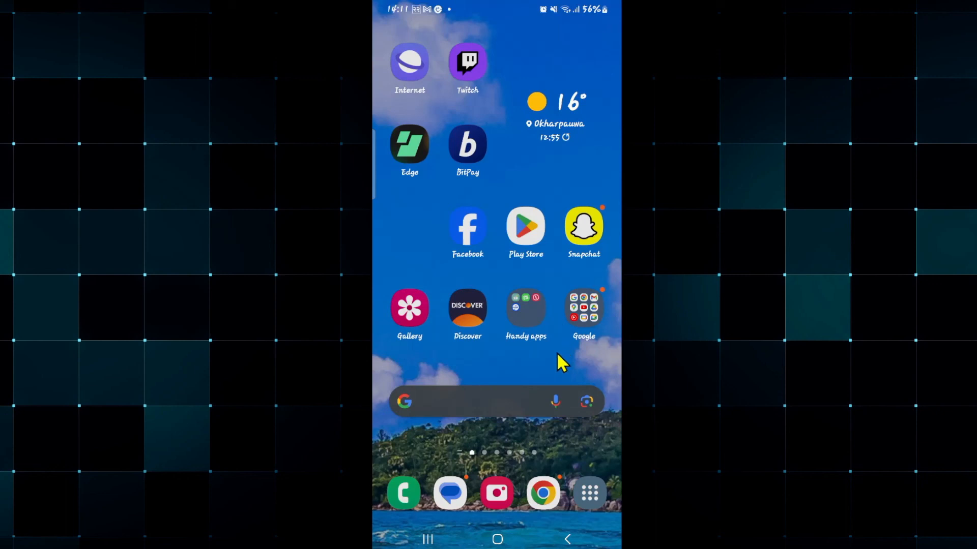